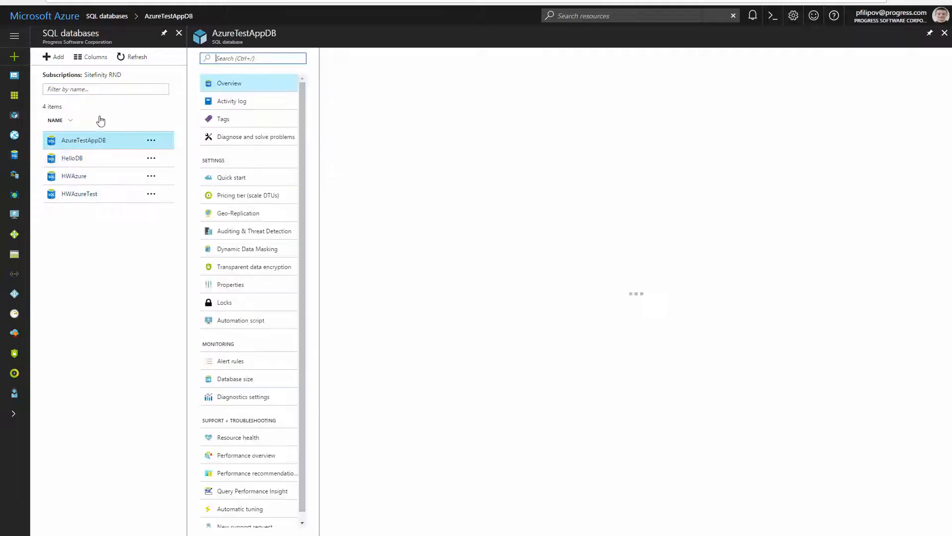
# - Copy AzureTestAppDB to AzureTestAppDB_Copy on the target server and refresh the SQL databases list
pyautogui.click(83, 140)
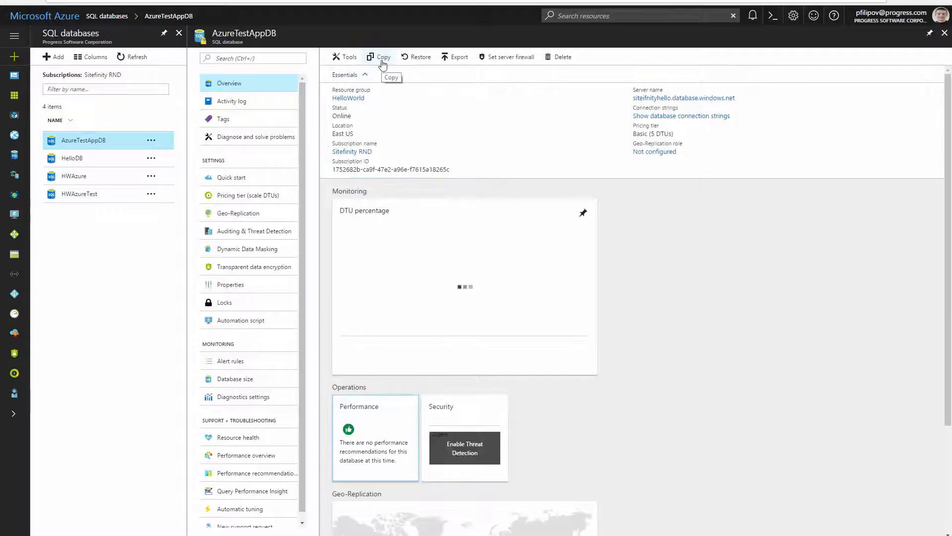
pyautogui.click(383, 57)
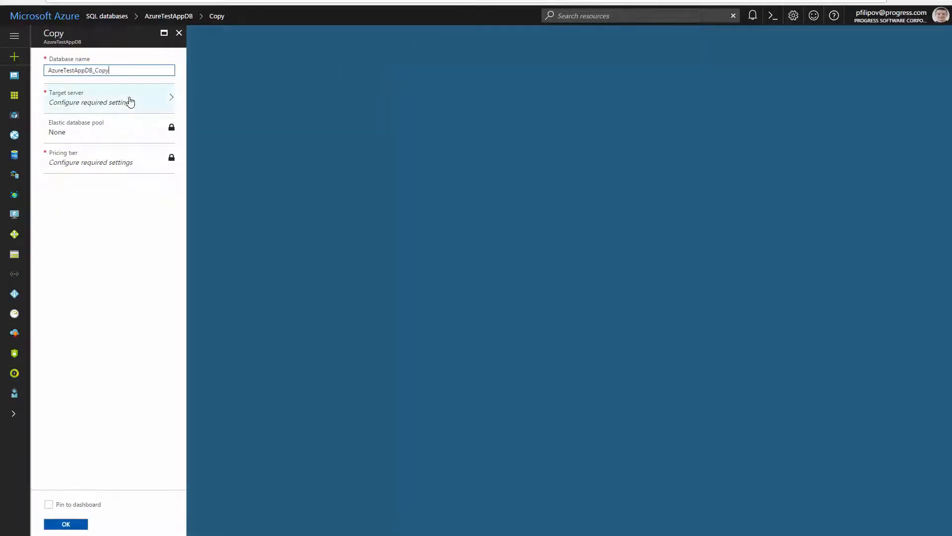
pyautogui.click(109, 97)
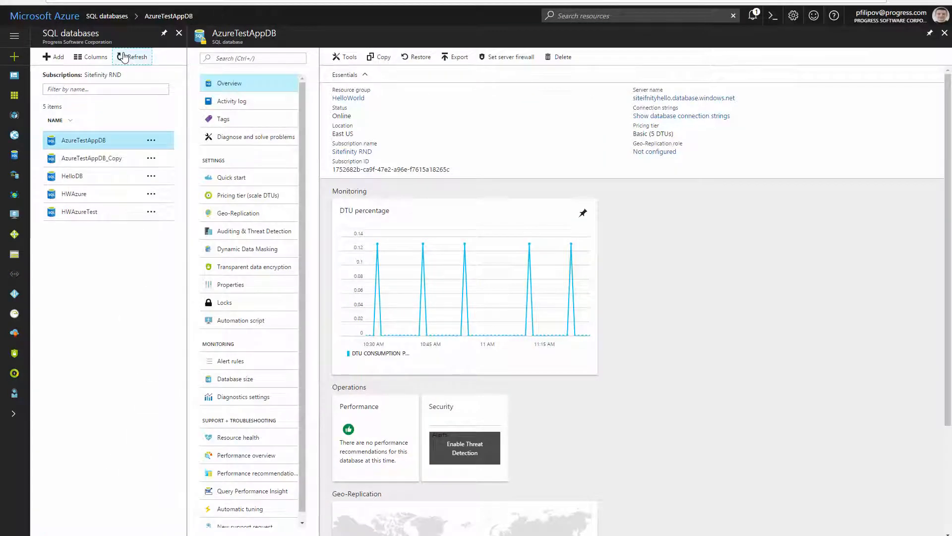
pyautogui.click(91, 157)
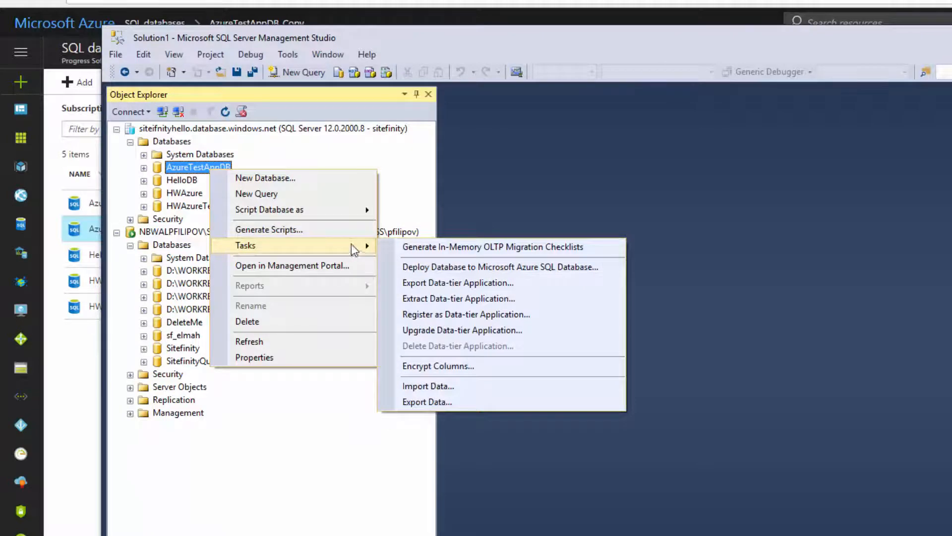
# - Preview the Export Data-tier Application wizard for AzureTestAppDB and cancel it
pyautogui.click(458, 283)
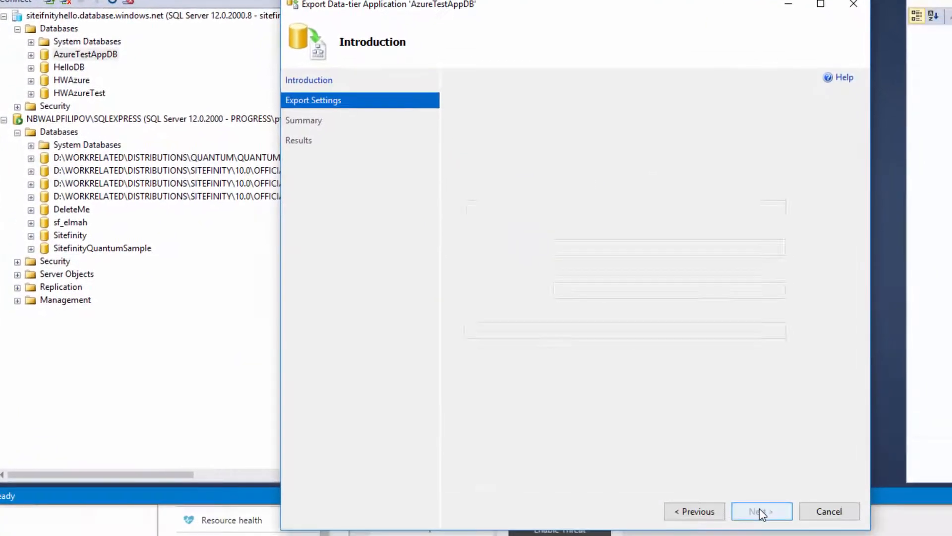
pyautogui.click(761, 511)
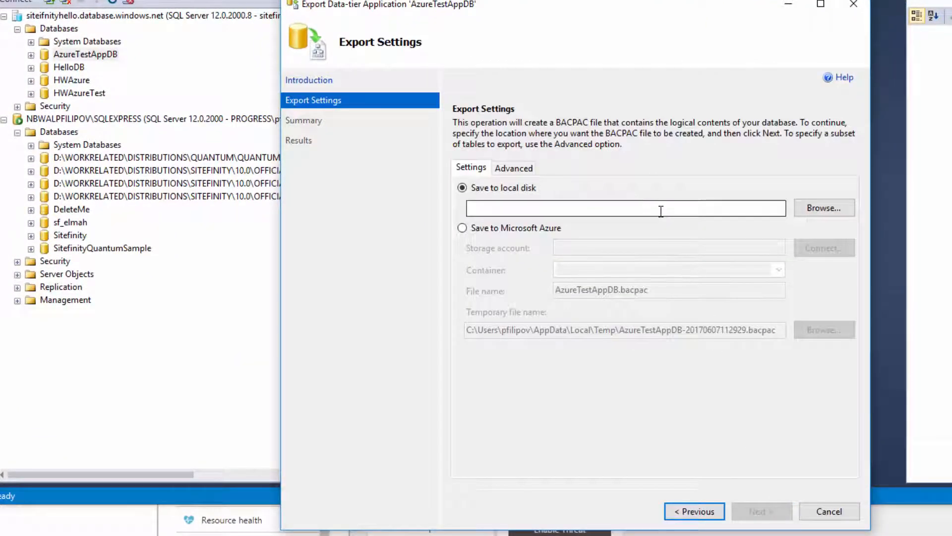
pyautogui.click(828, 511)
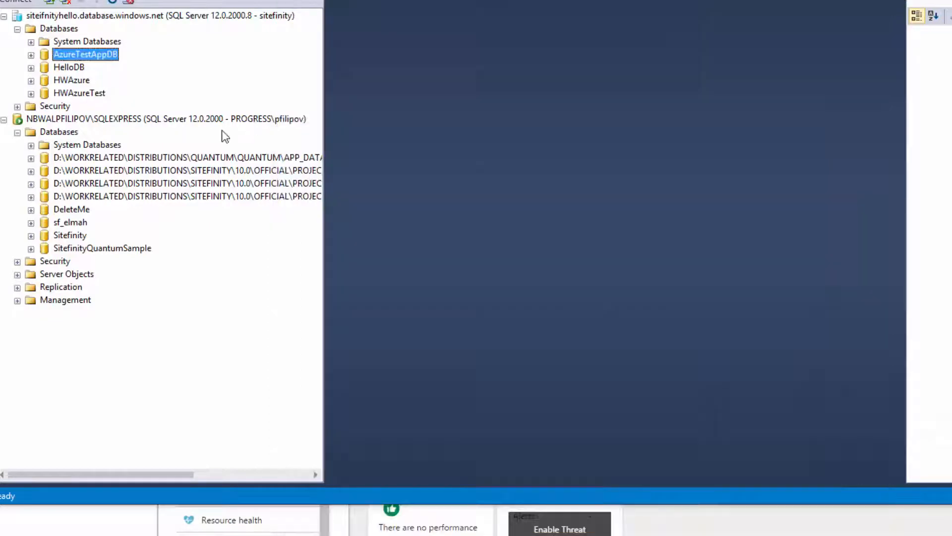
# - Start the Import Data-tier Application wizard on the local server's Databases and pass its introduction
pyautogui.rightClick(59, 132)
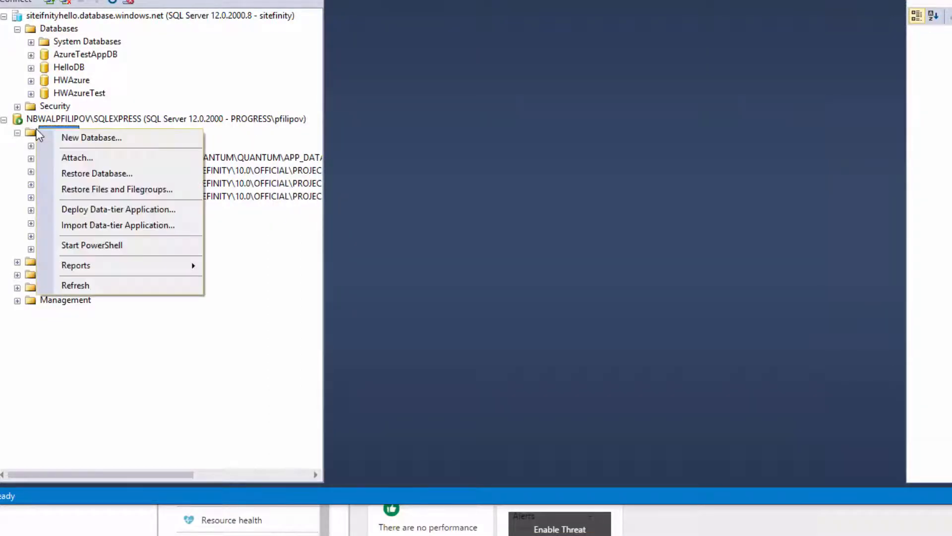
pyautogui.click(117, 225)
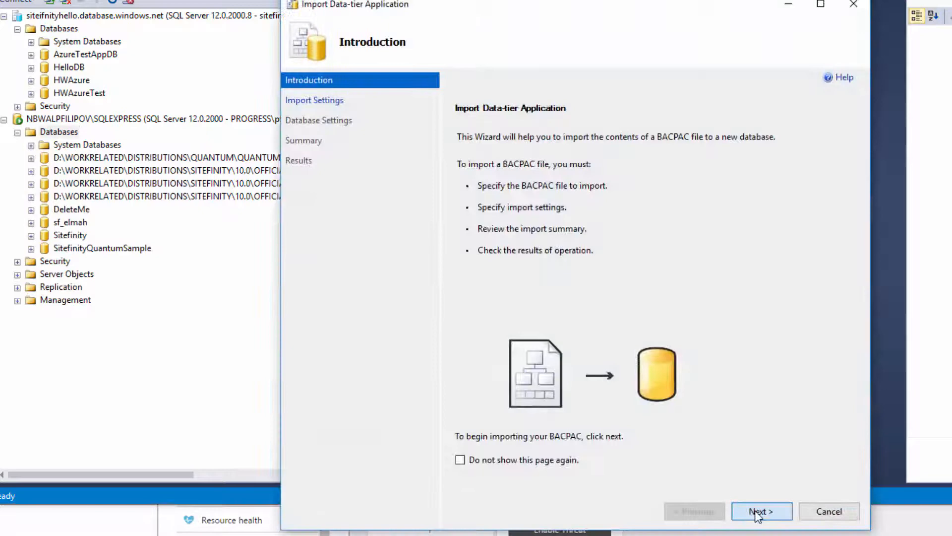
pyautogui.click(761, 510)
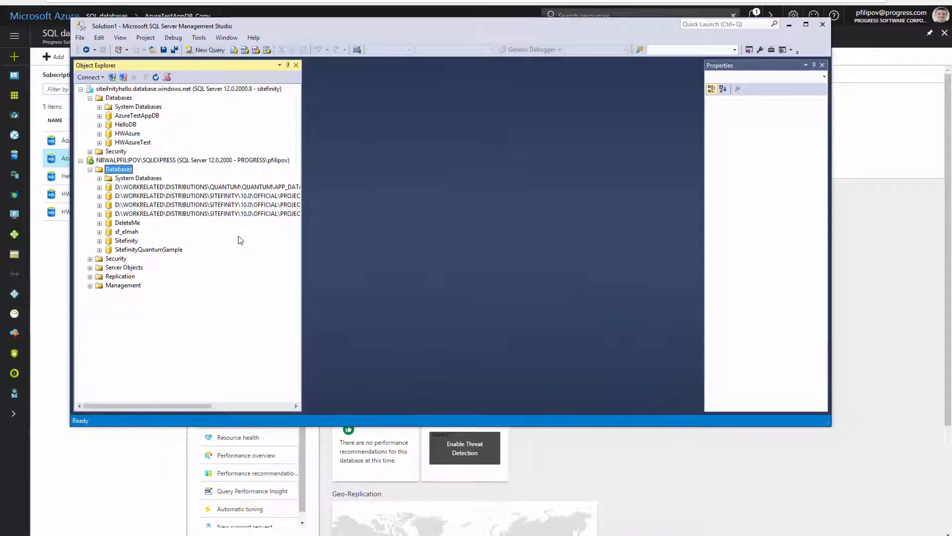
pyautogui.moveTo(246, 237)
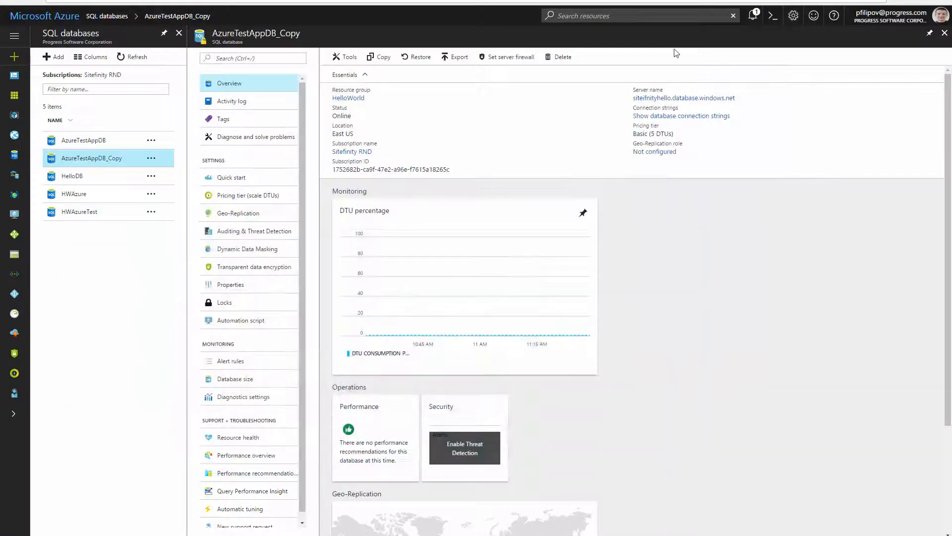
pyautogui.moveTo(20, 106)
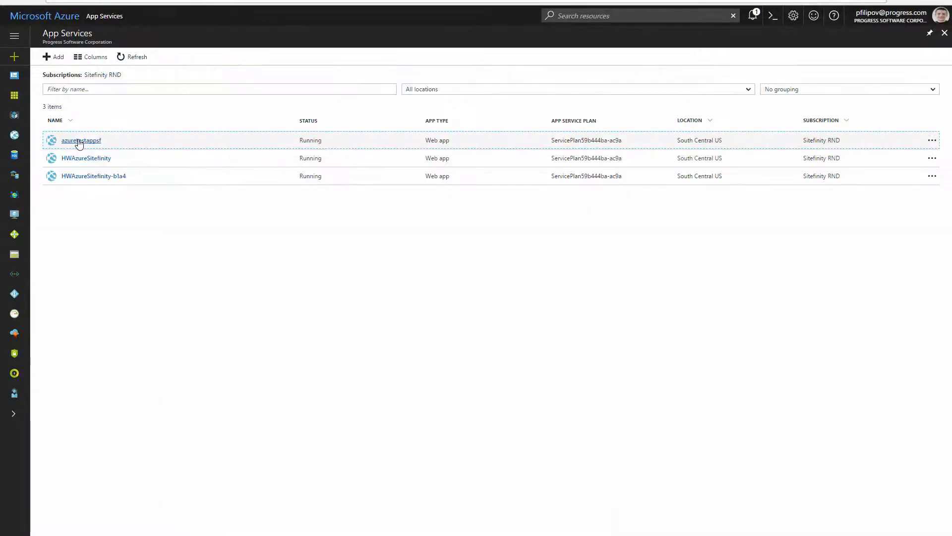
# - Show the deployment slots of the azuretestappsf web app, listing the azuretestappsf-test slot
pyautogui.click(80, 140)
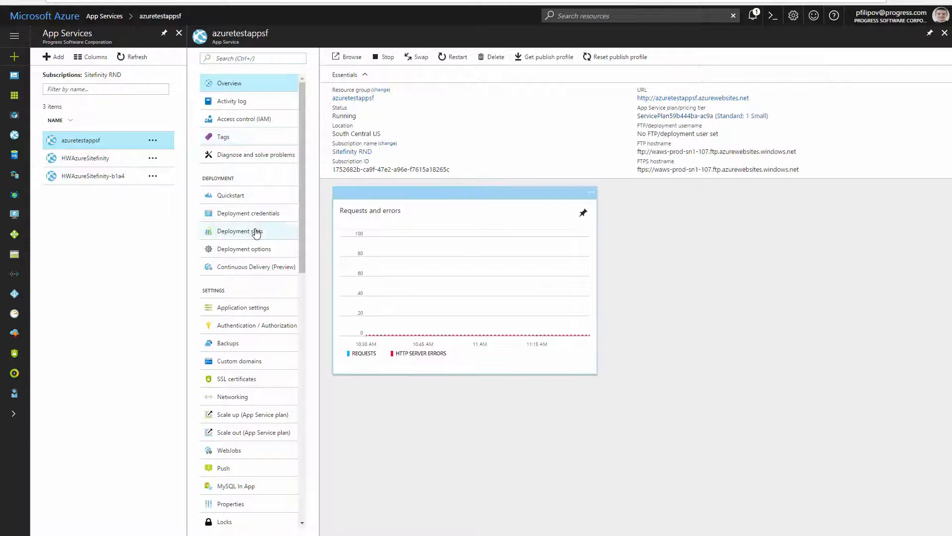
pyautogui.click(240, 231)
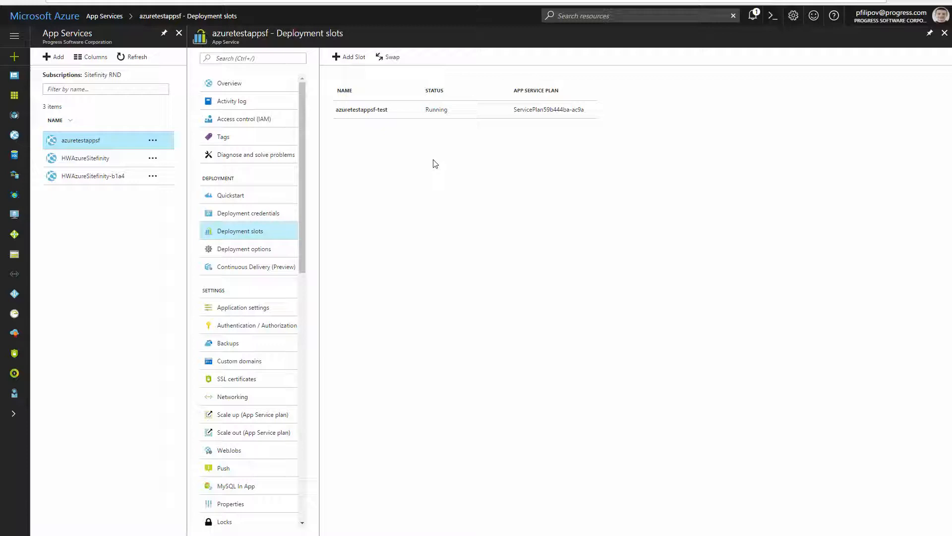
pyautogui.moveTo(374, 193)
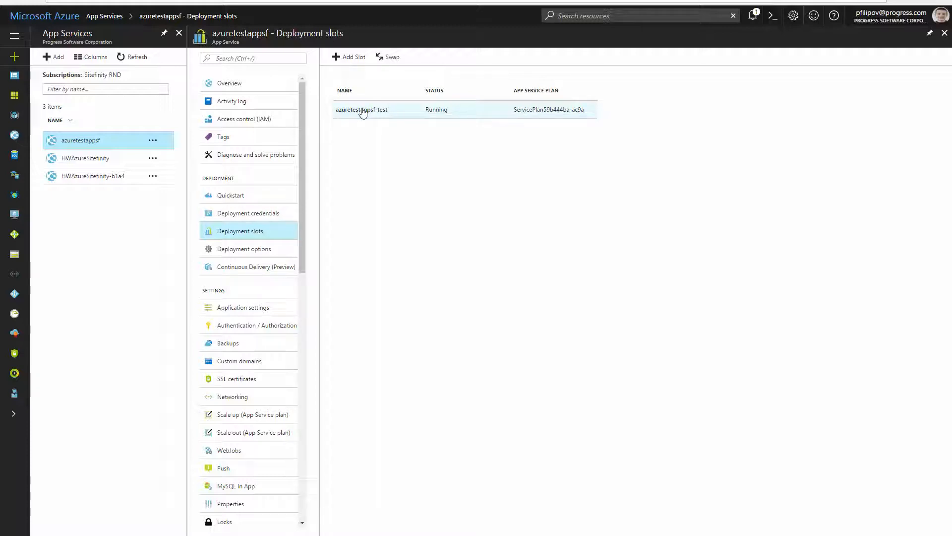
# - Add a 'stagg' staging slot cloning azuretestappsf's configuration, then view the azuretestappsf-test slot overview
pyautogui.click(348, 56)
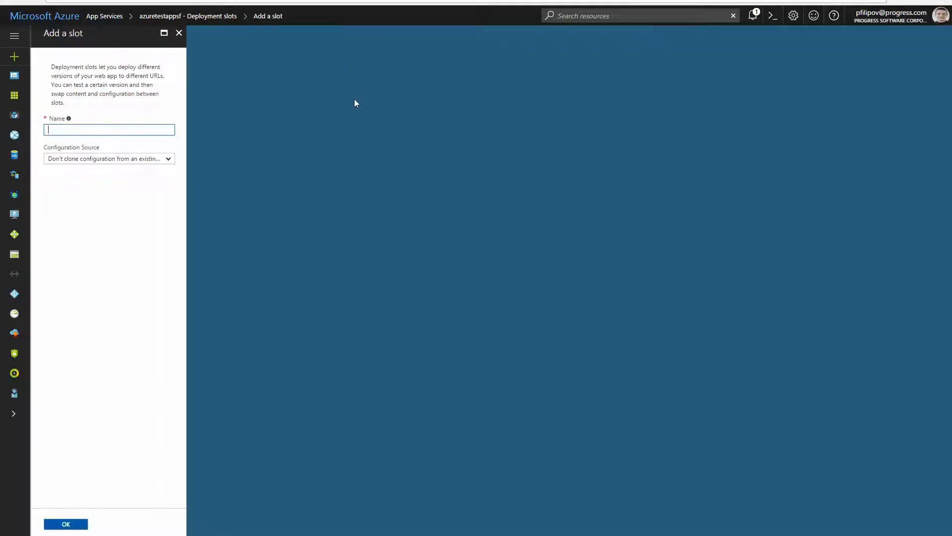
pyautogui.write('stagging')
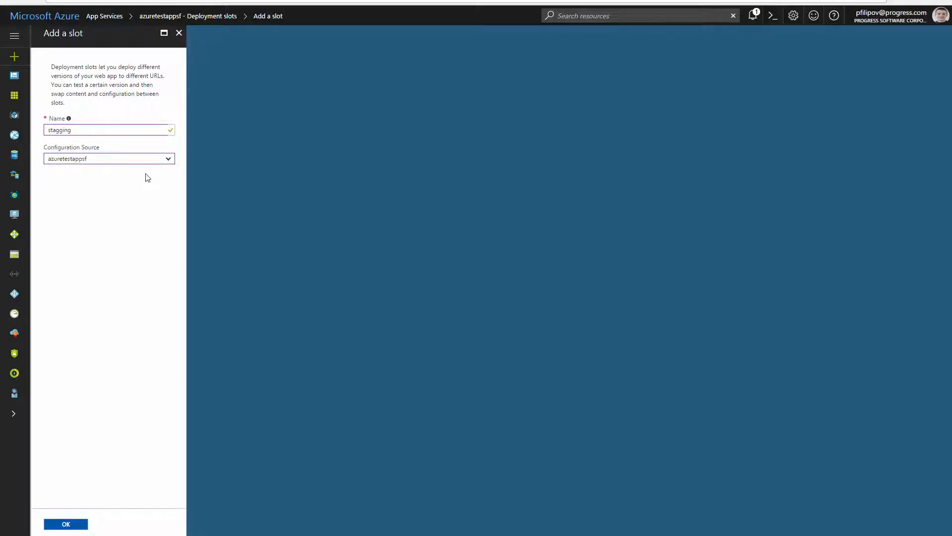
pyautogui.click(65, 524)
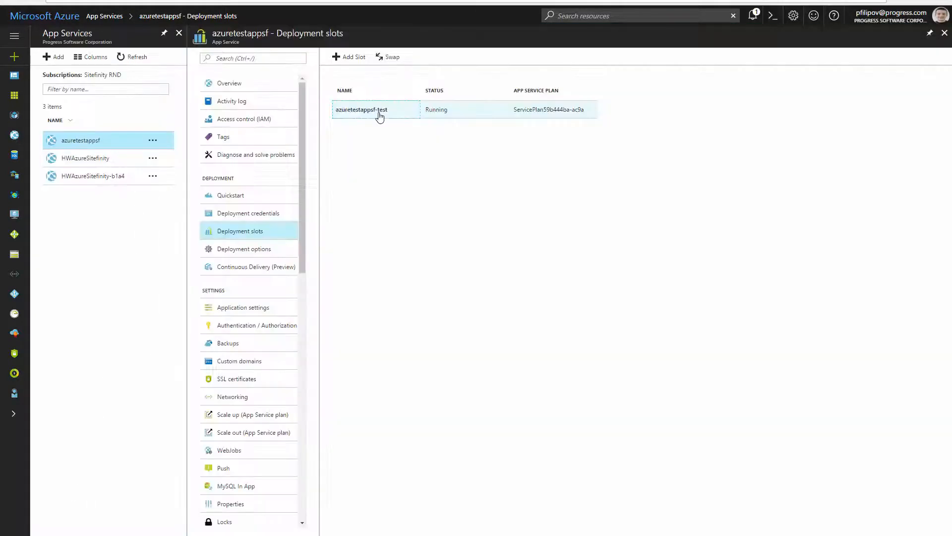
pyautogui.click(361, 109)
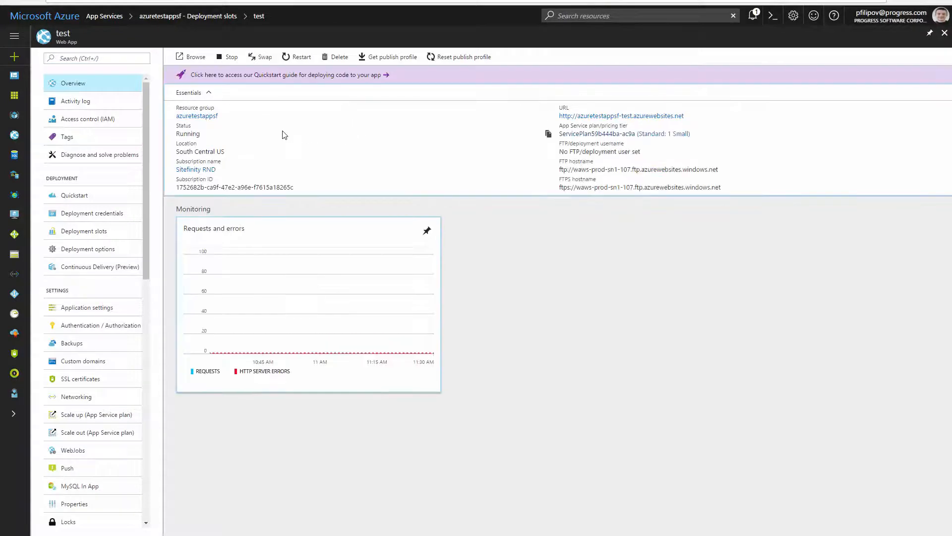
pyautogui.moveTo(394, 57)
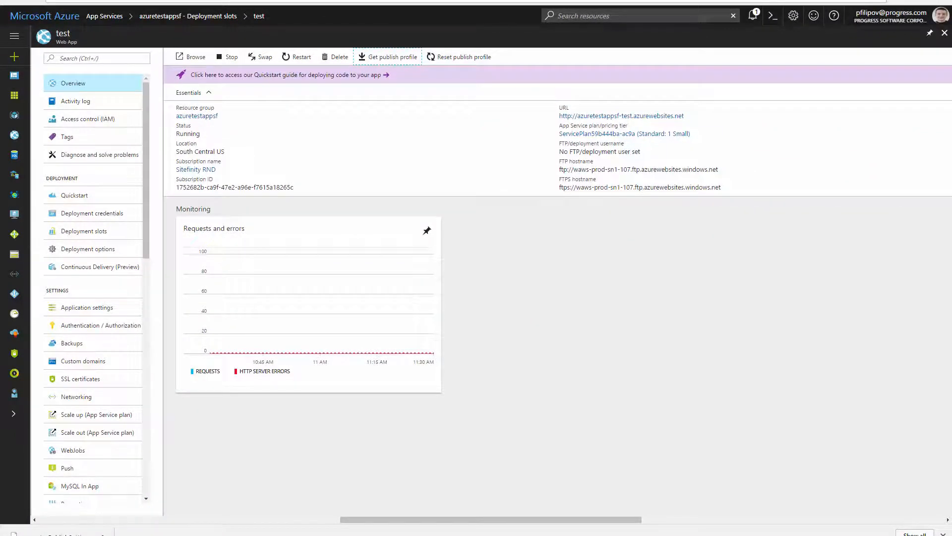
pyautogui.moveTo(943, 200)
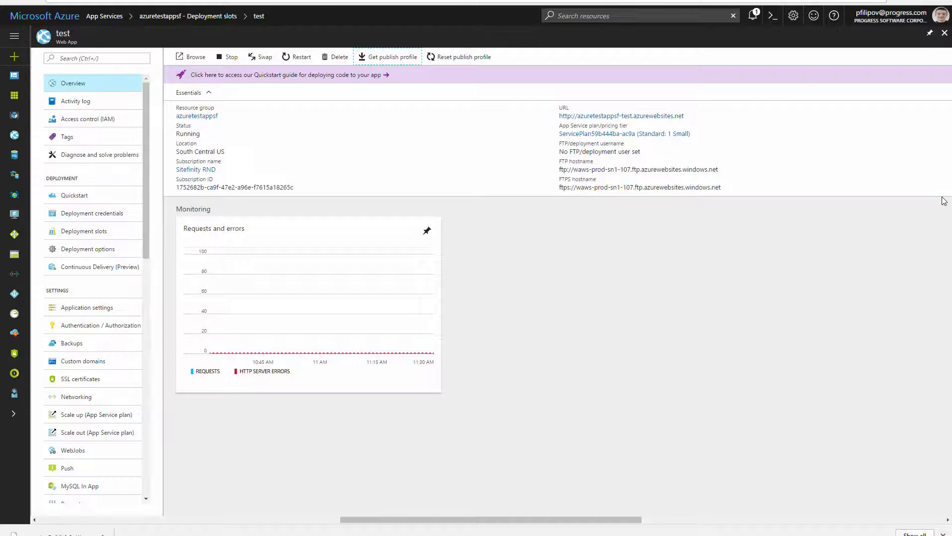
pyautogui.moveTo(463, 118)
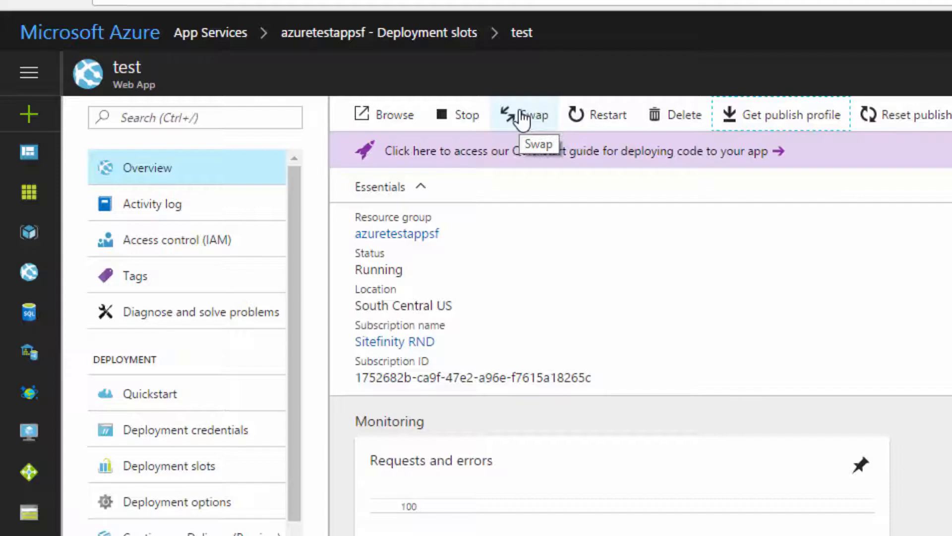
pyautogui.moveTo(487, 125)
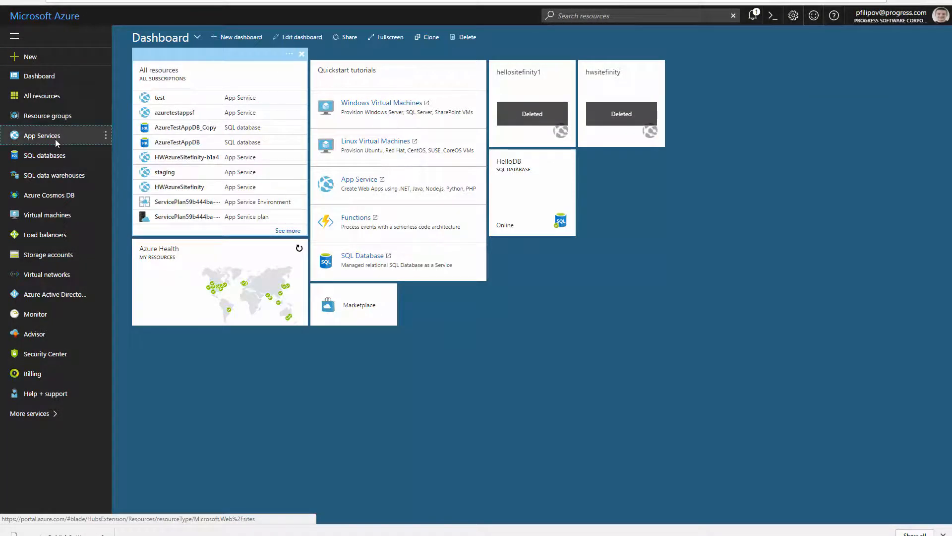
pyautogui.click(41, 136)
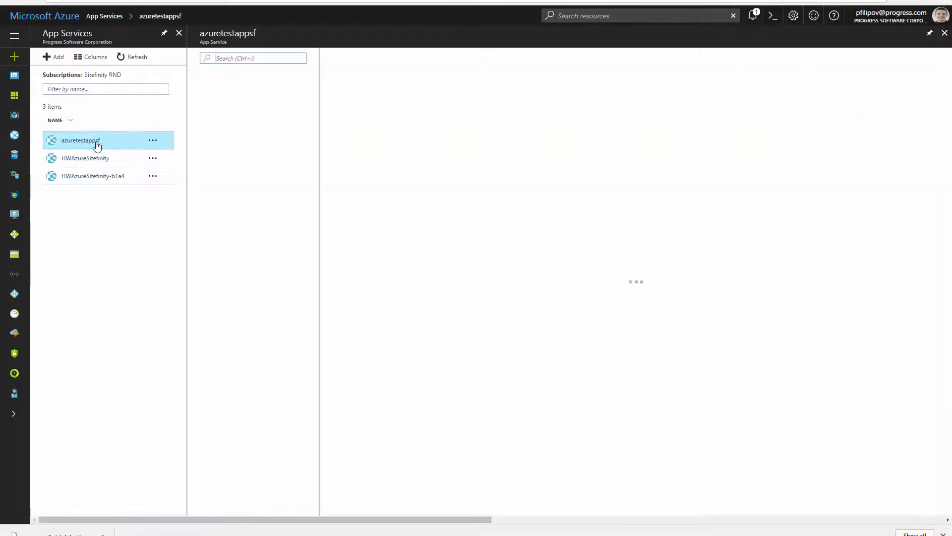
pyautogui.click(80, 140)
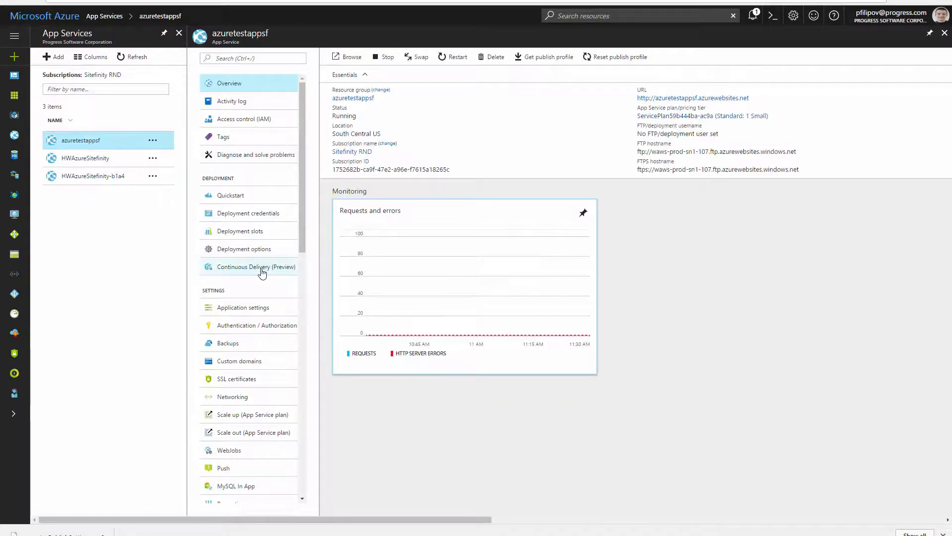
pyautogui.click(256, 267)
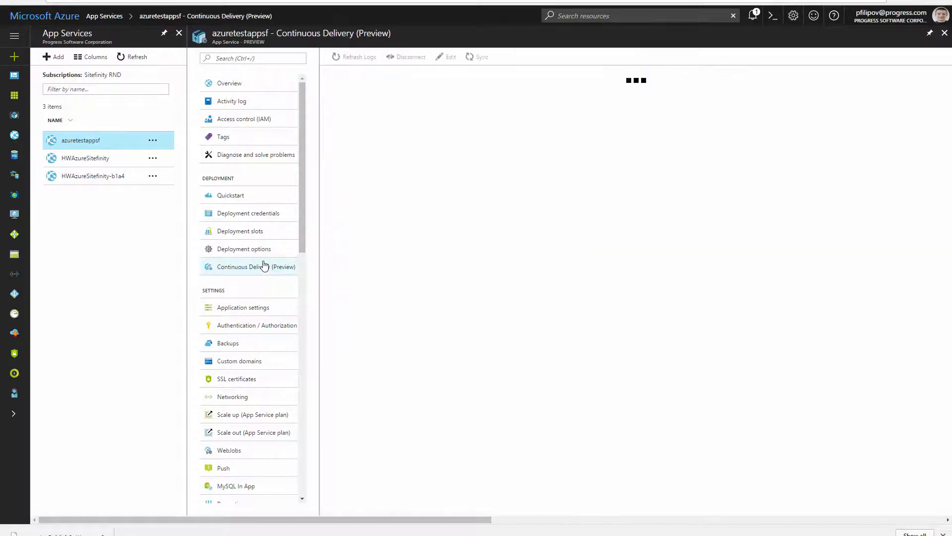
pyautogui.click(256, 266)
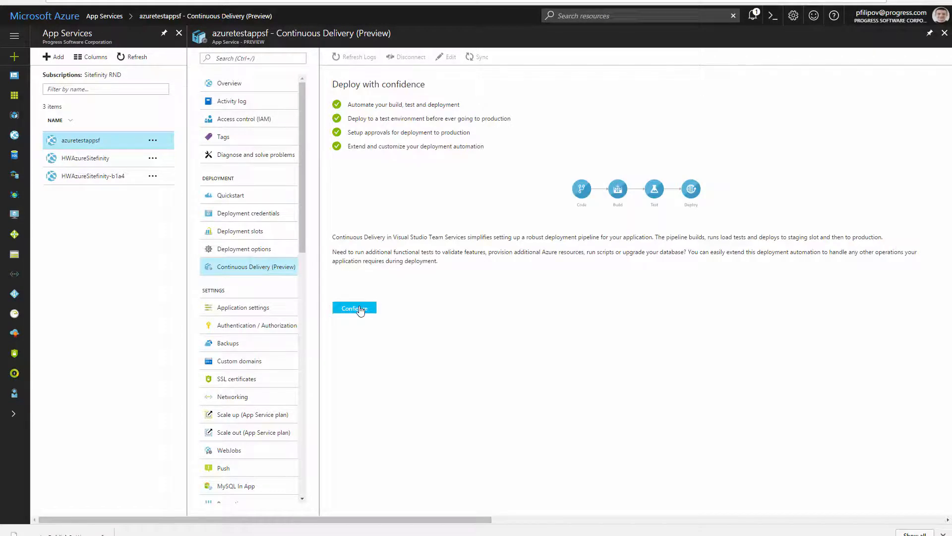
pyautogui.click(354, 307)
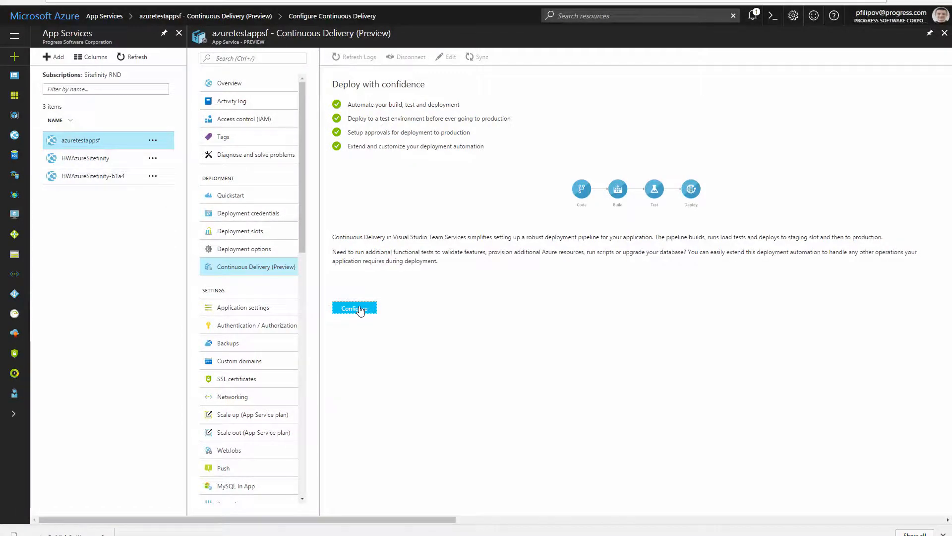
pyautogui.click(355, 308)
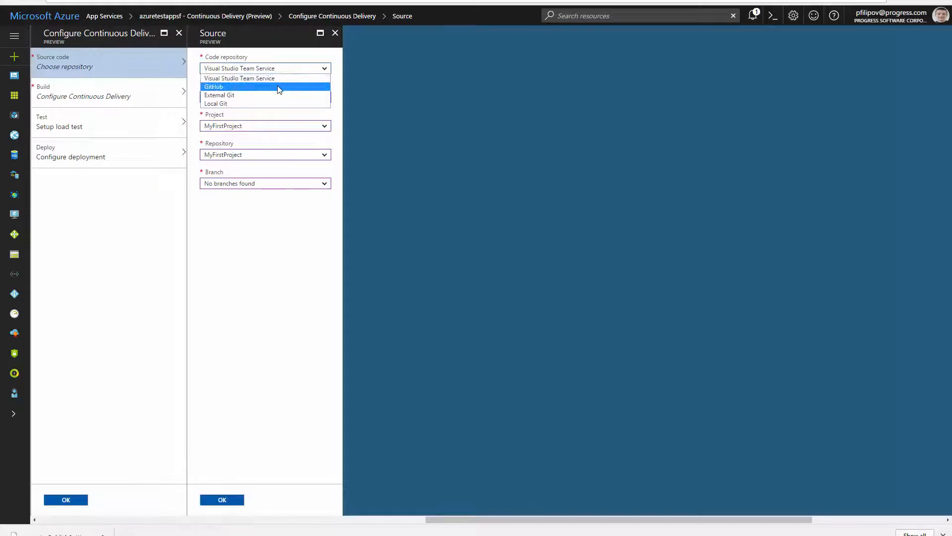
pyautogui.click(213, 87)
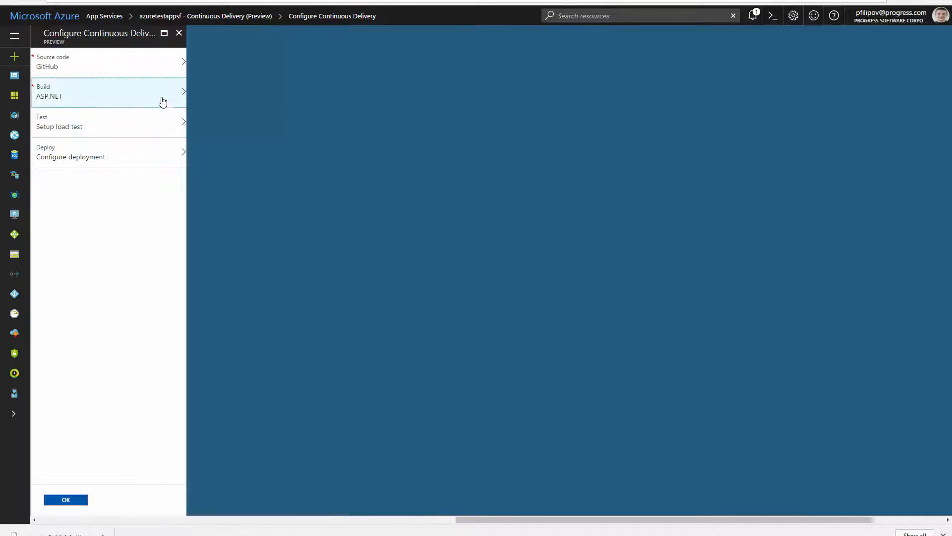
pyautogui.click(109, 121)
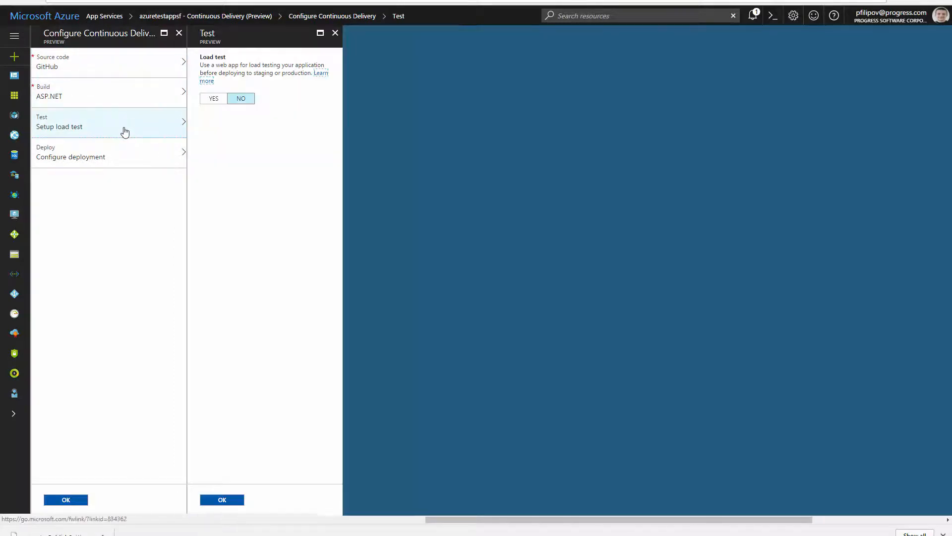
pyautogui.click(213, 98)
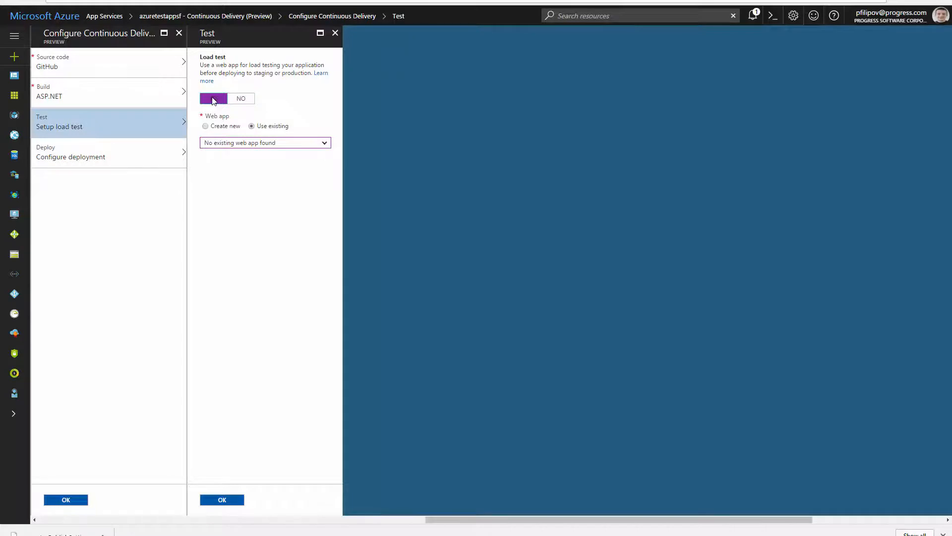
pyautogui.click(264, 142)
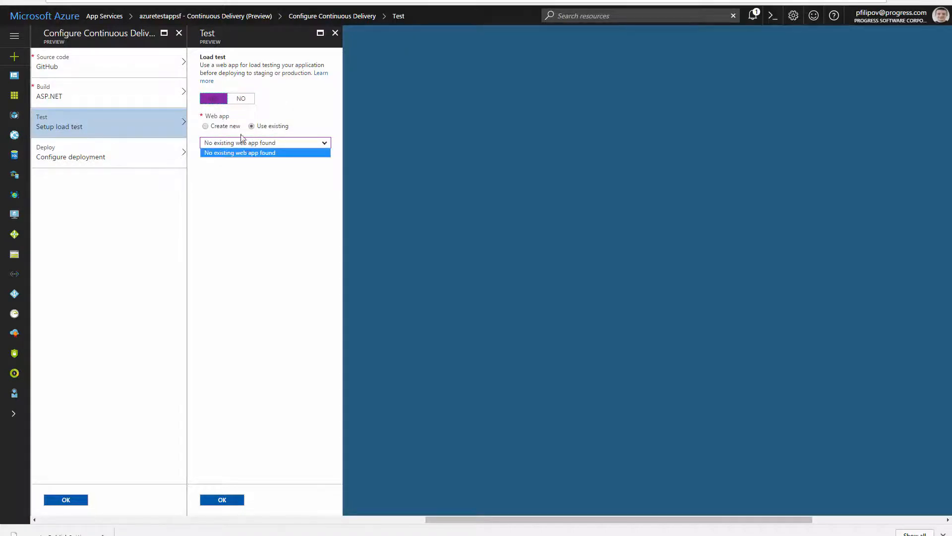
pyautogui.click(205, 126)
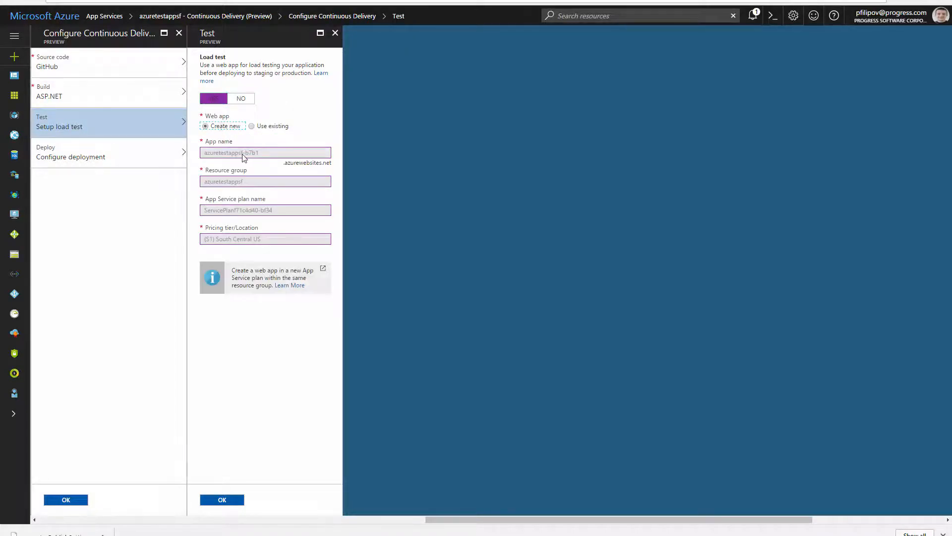
pyautogui.click(222, 499)
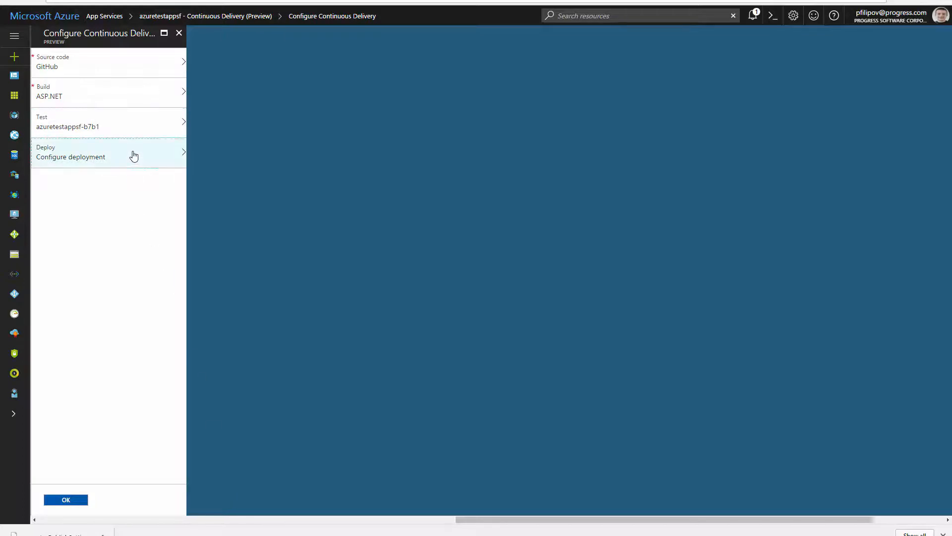
pyautogui.click(109, 151)
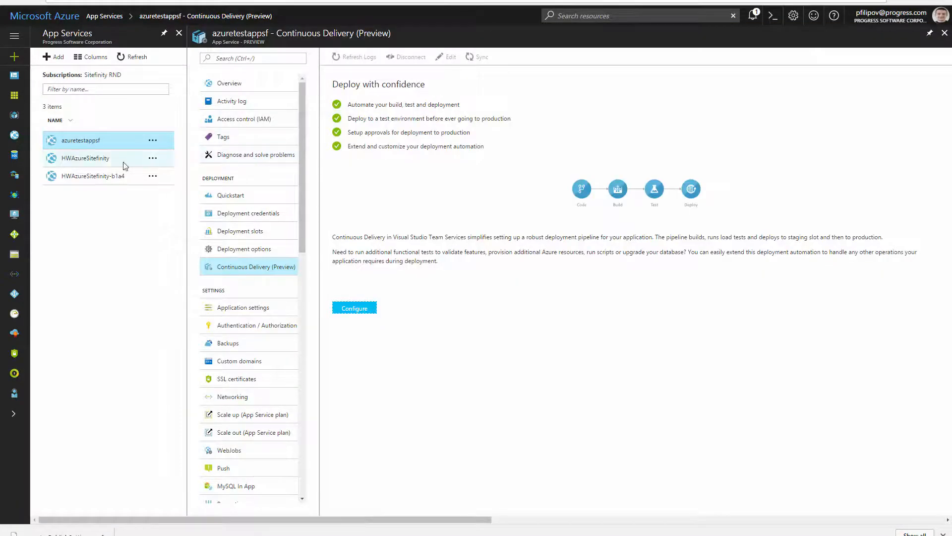
# - Switch to the HWAzureSitefinity app service and show its Continuous Delivery (Preview) page
pyautogui.click(85, 158)
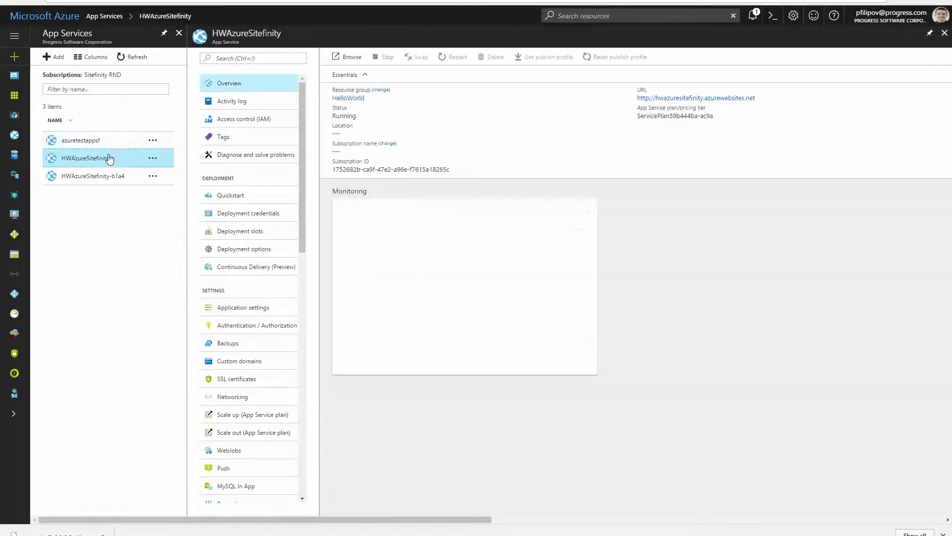
pyautogui.click(256, 267)
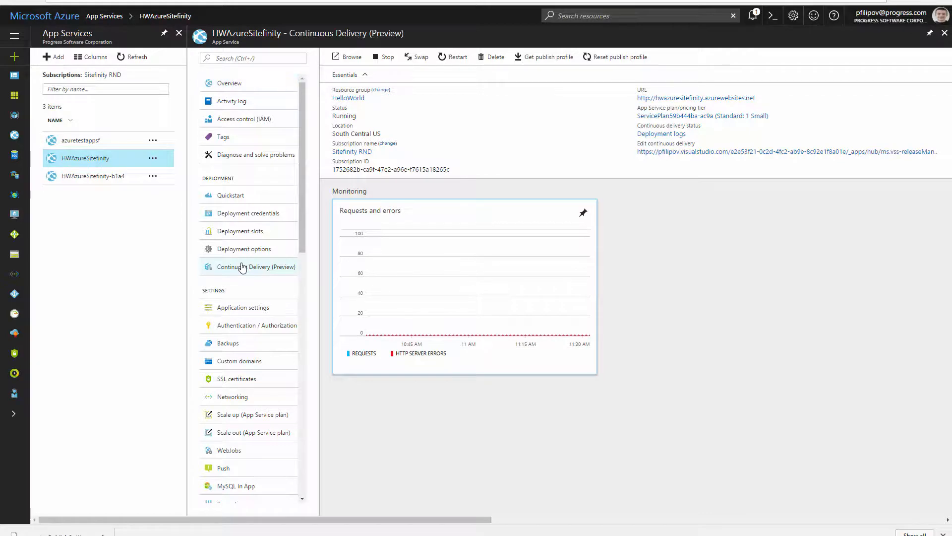
pyautogui.click(256, 267)
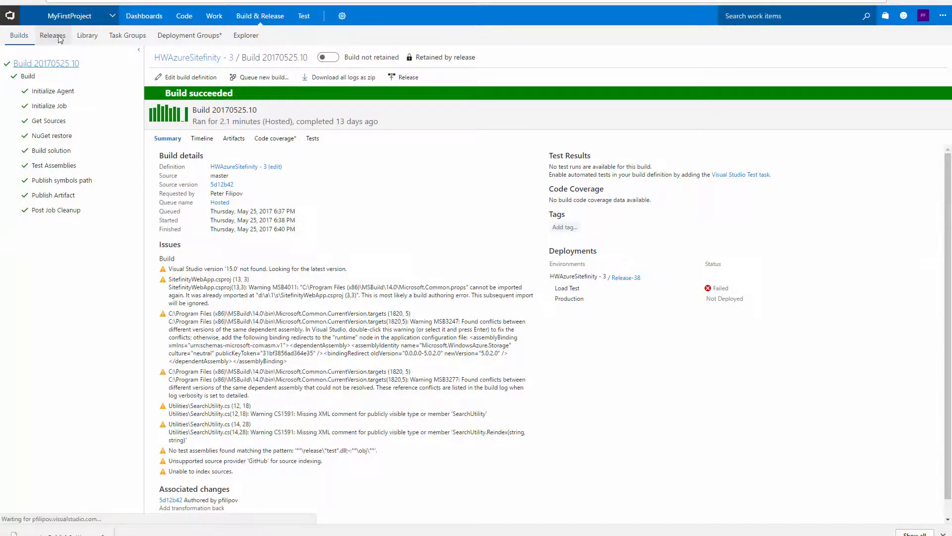
# - View the HWAzureSitefinity - 3 release definition's Load Test environment tasks in VSTS
pyautogui.click(53, 35)
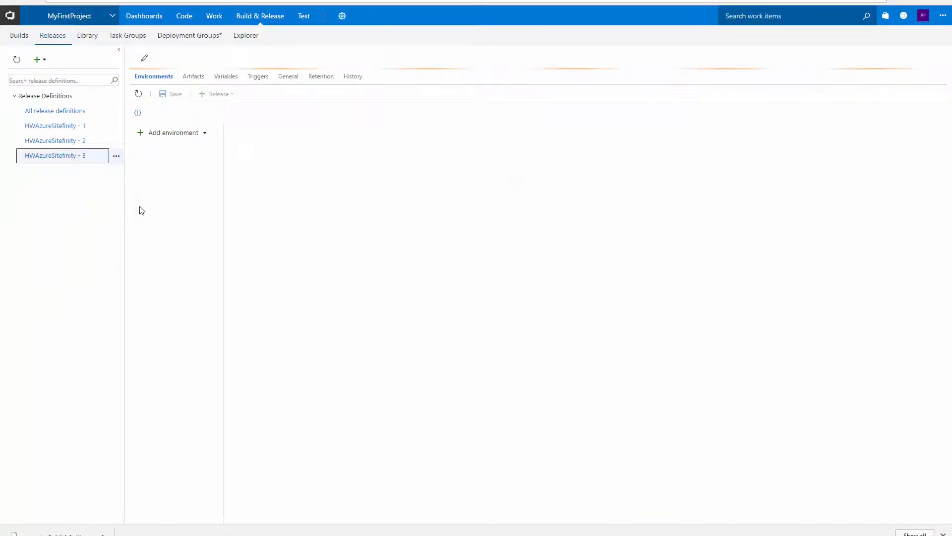
pyautogui.click(52, 155)
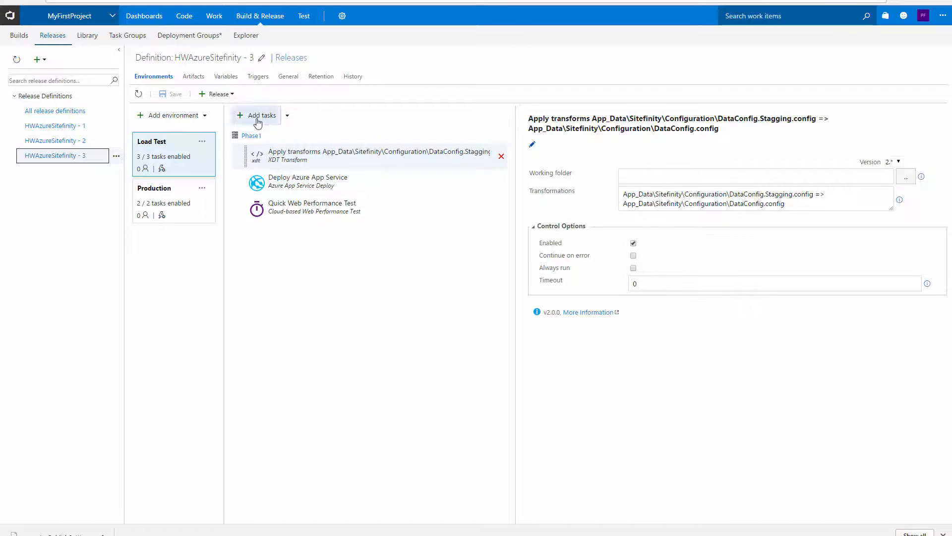
pyautogui.click(259, 115)
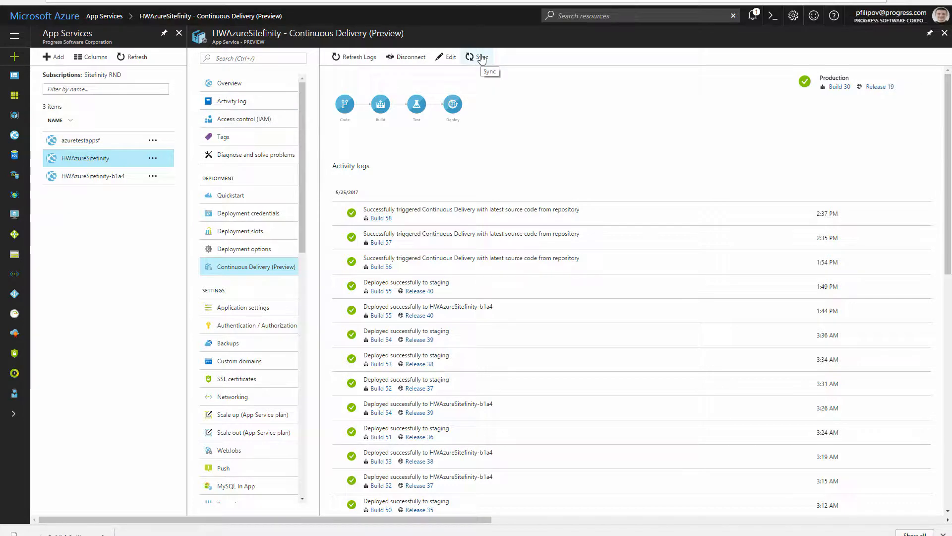
# - Sync continuous delivery, then go to the hwazuresitefinity-staging deployment slot
pyautogui.click(482, 56)
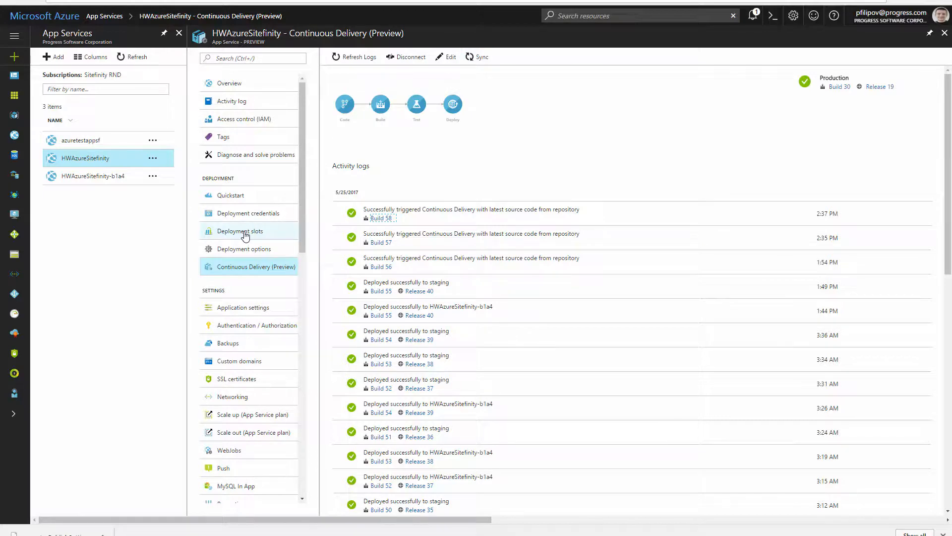
pyautogui.click(240, 231)
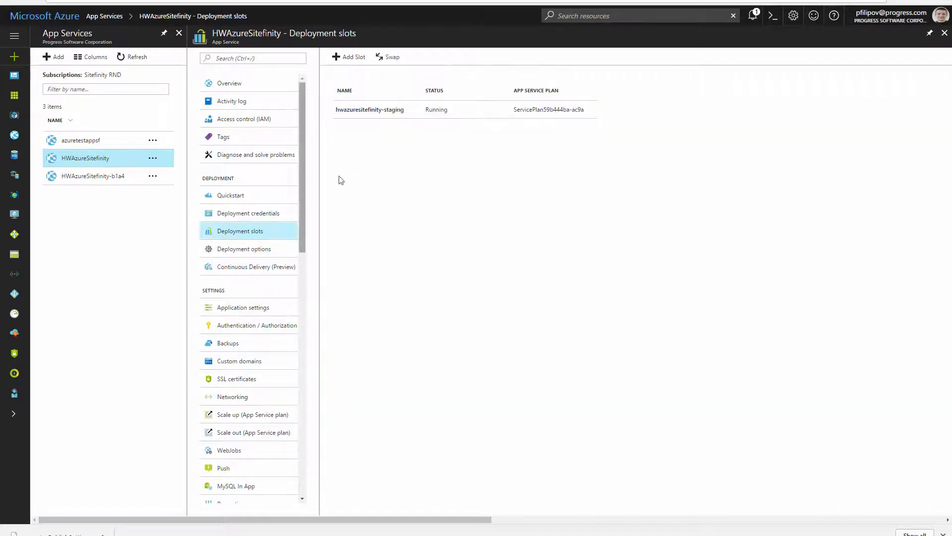
pyautogui.click(370, 110)
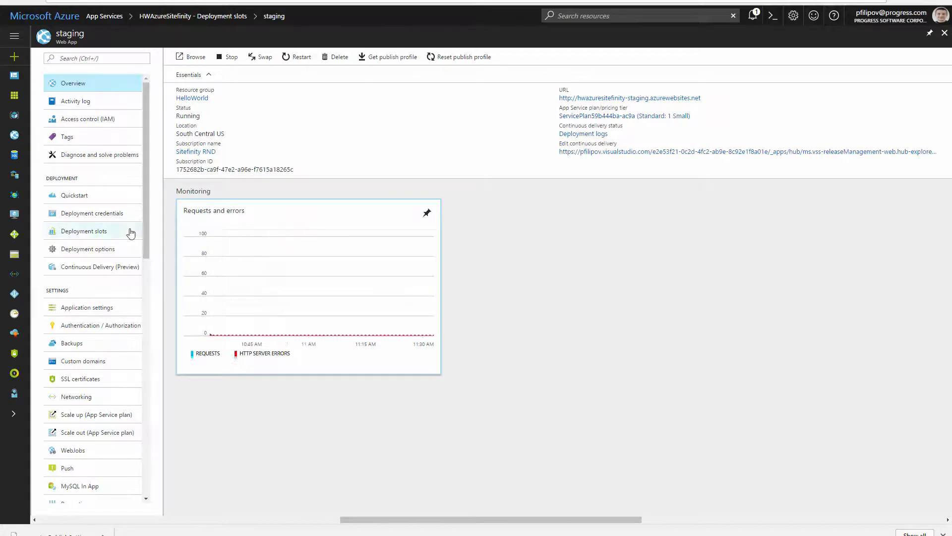
# - Show the staging slot's application settings at the empty Connection strings list, then bring up the project in Visual Studio
pyautogui.click(87, 306)
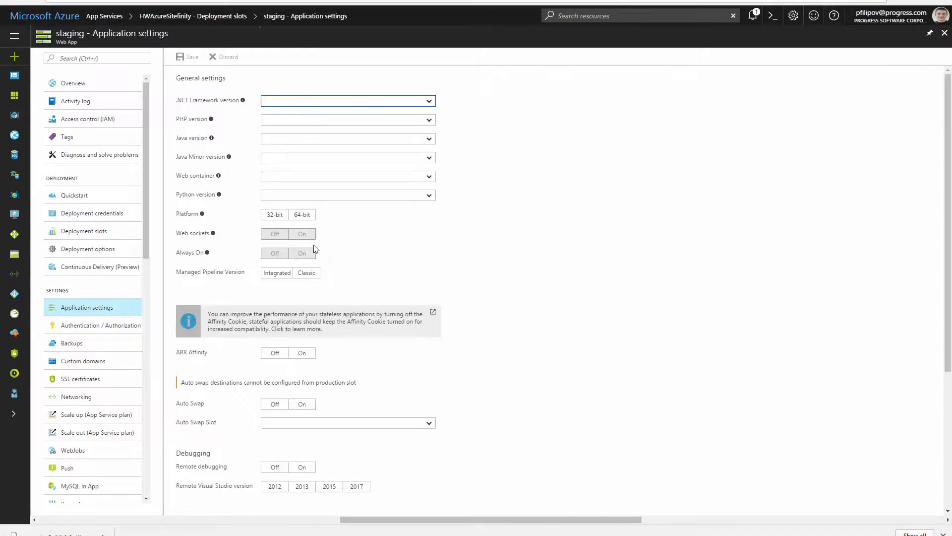
pyautogui.scroll(-3)
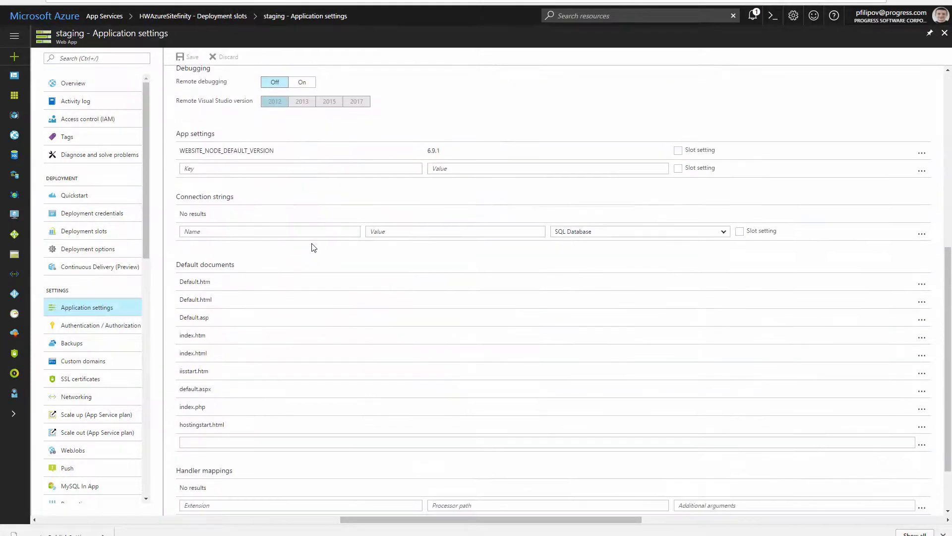
pyautogui.click(269, 231)
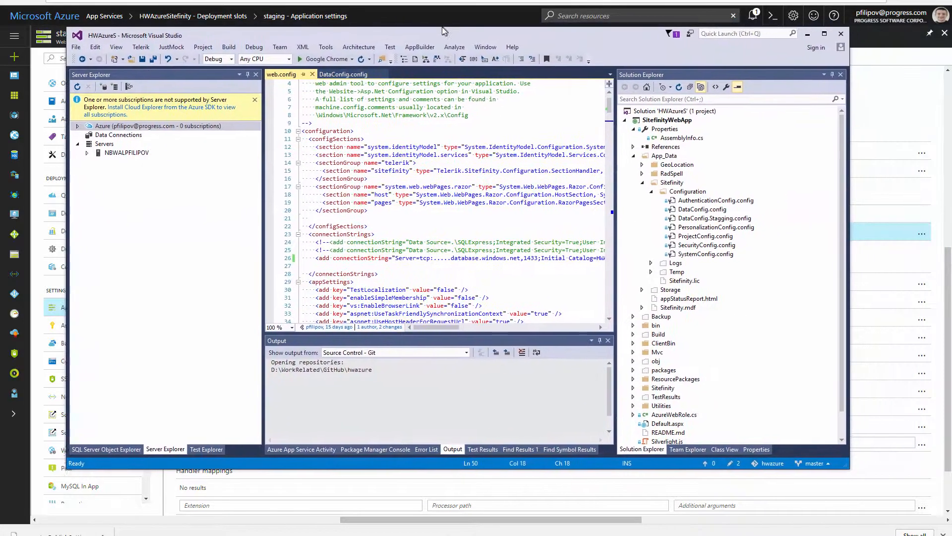
# - Locate the Sitefinity connection string name in web.config's connectionStrings entry
pyautogui.hscroll(3)
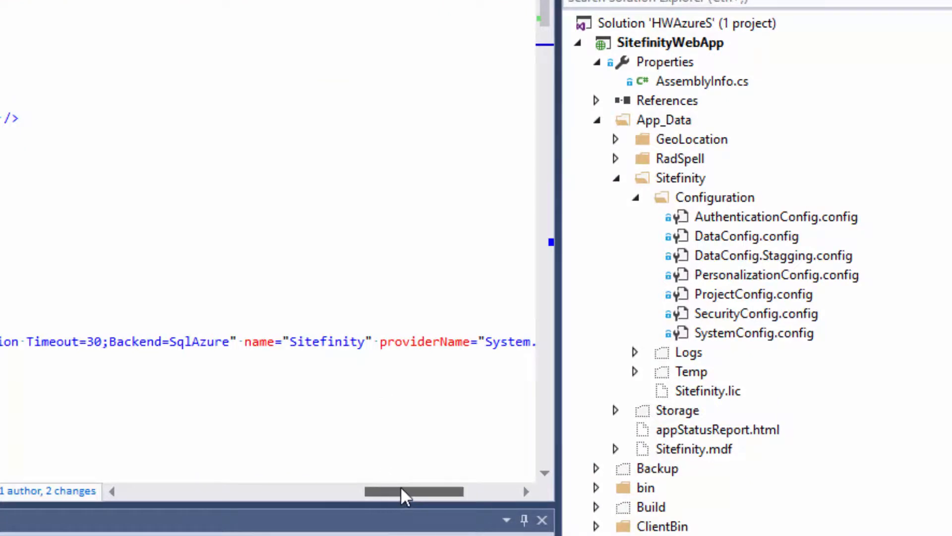
pyautogui.doubleClick(326, 341)
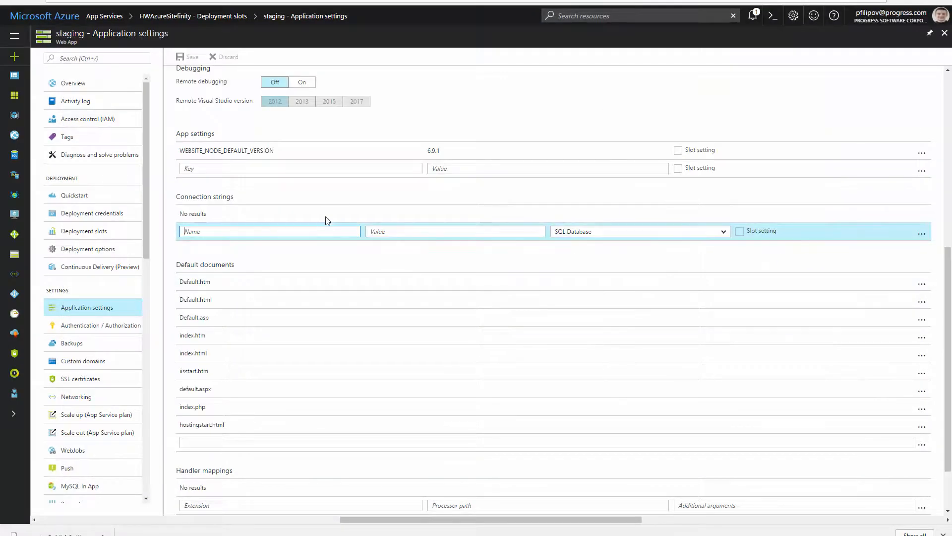
# - Give the Sitefinity SQL Database connection string the value 'some value' and mark it as a slot setting
pyautogui.write('some value')
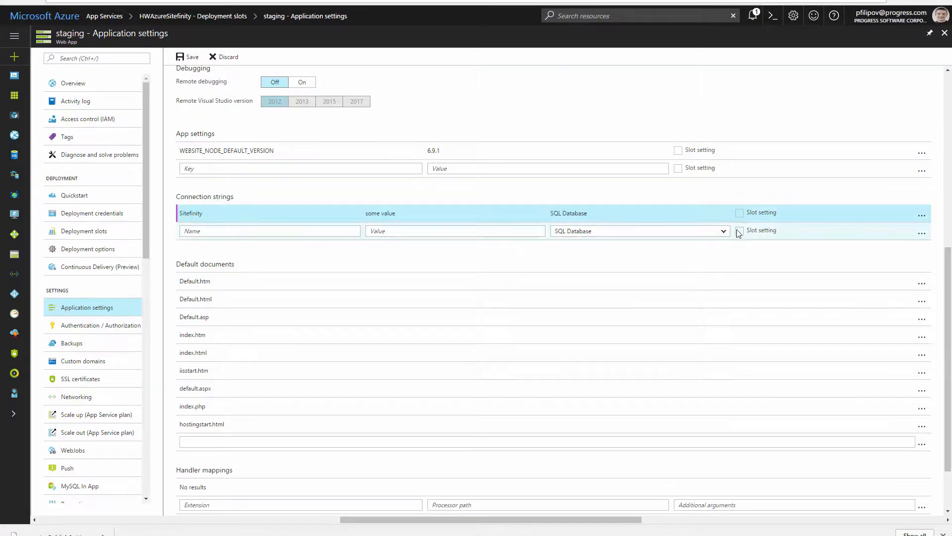
pyautogui.click(739, 213)
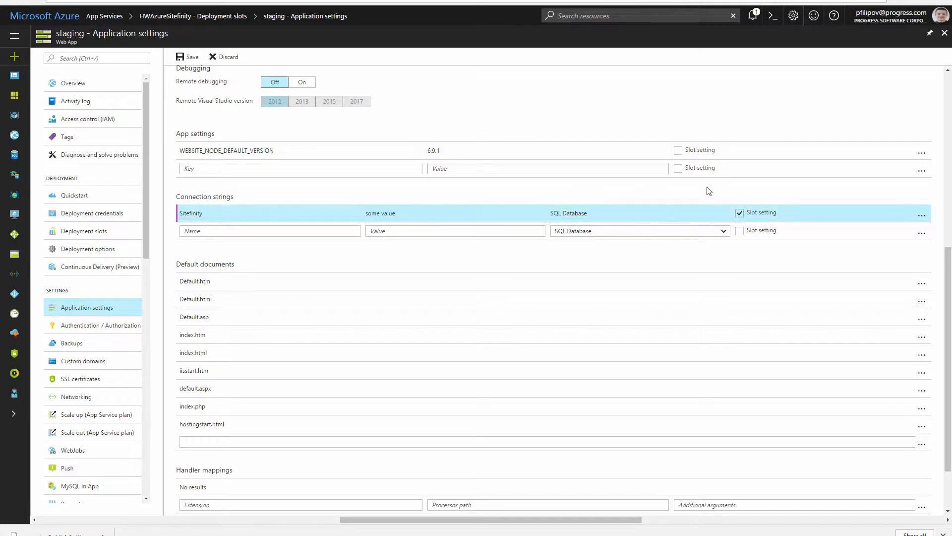